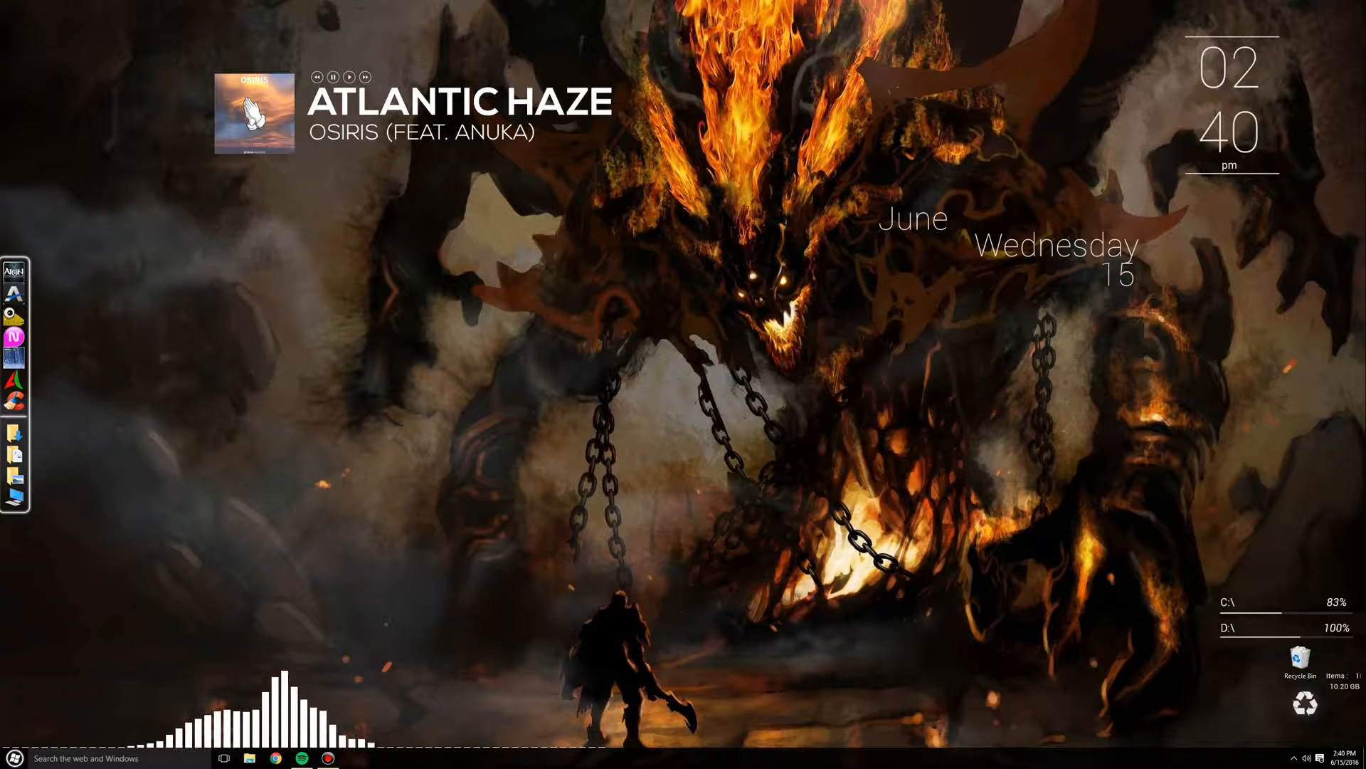
{"action": "mouse_move", "coordinate": [15, 309]}
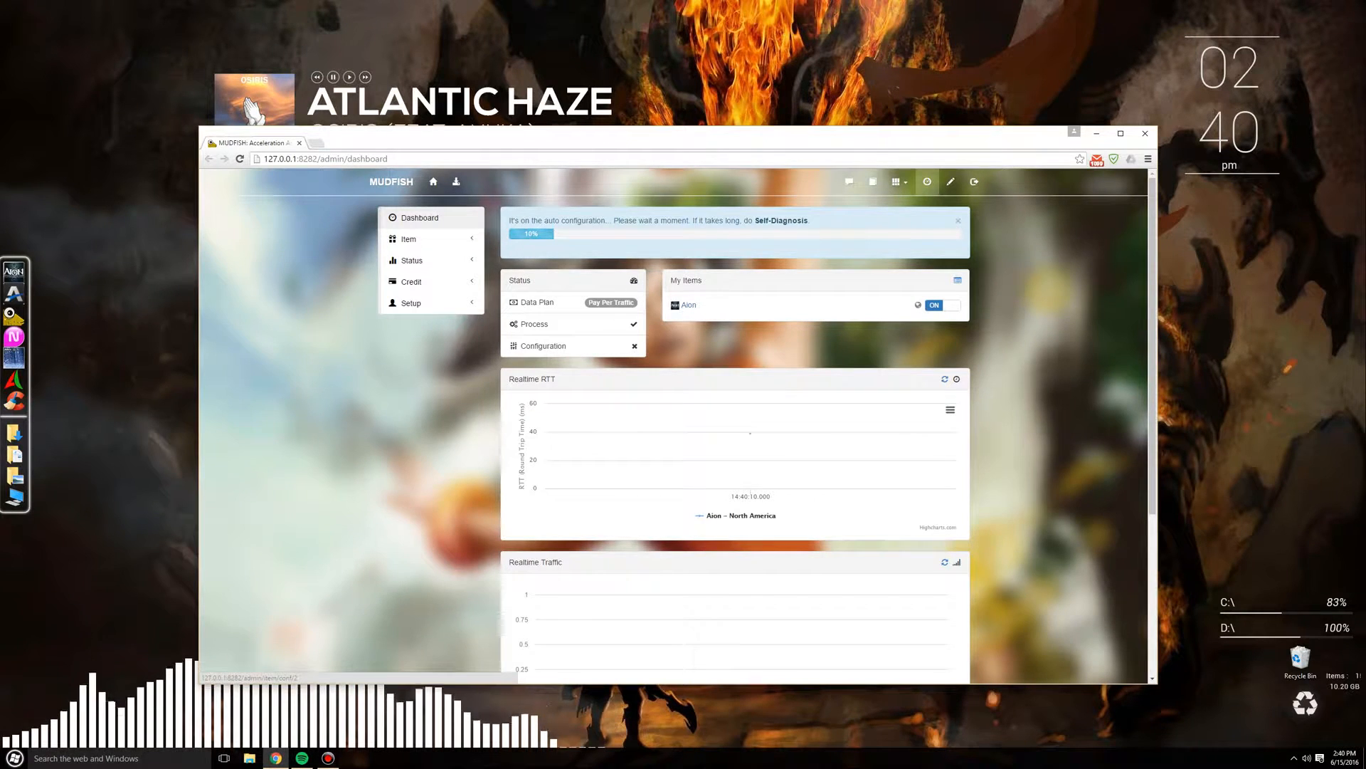
Open the Aion item's setup and bring up the RTT status page from the Nodes section
{"action": "left_click_drag", "start_coordinate": [610, 133], "coordinate": [575, 112]}
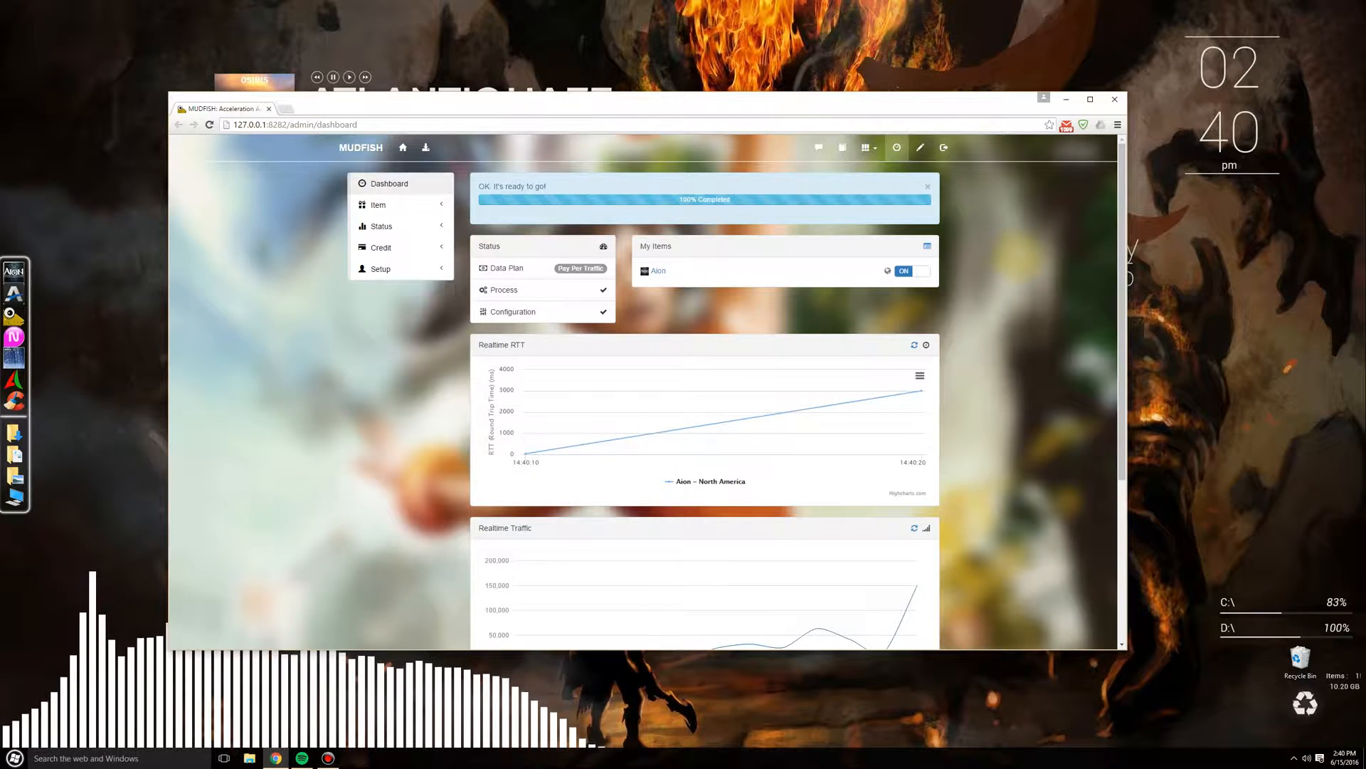
{"action": "left_click", "coordinate": [658, 271]}
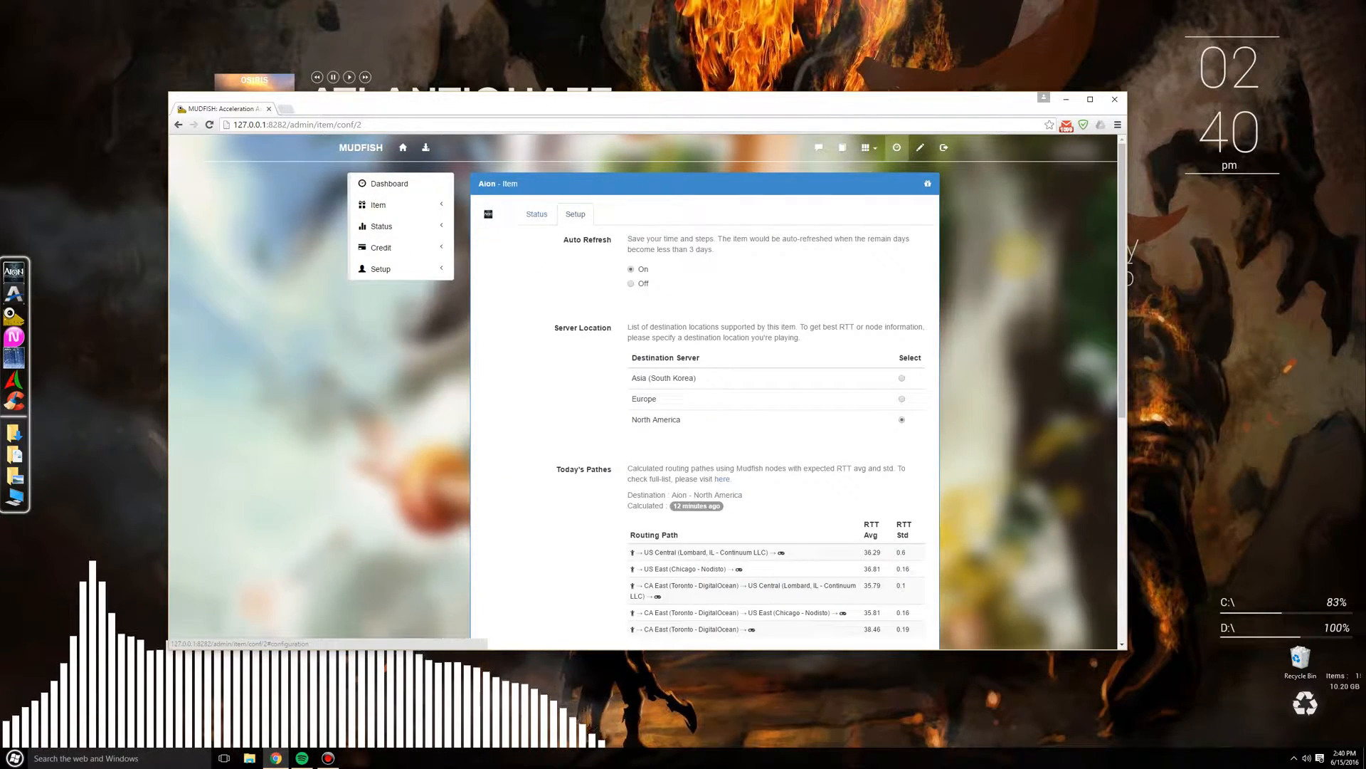
{"action": "scroll", "scroll_direction": "down", "scroll_amount": 3}
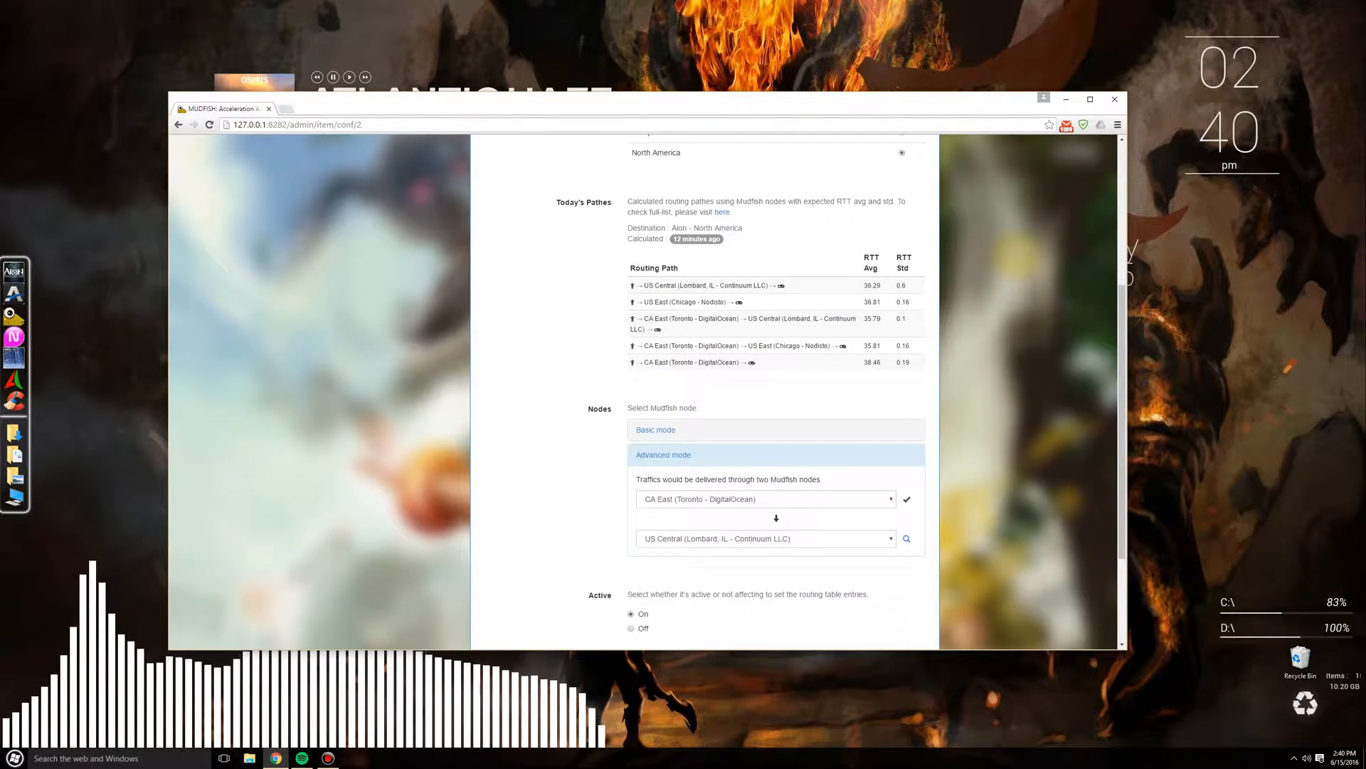
{"action": "left_click", "coordinate": [905, 539]}
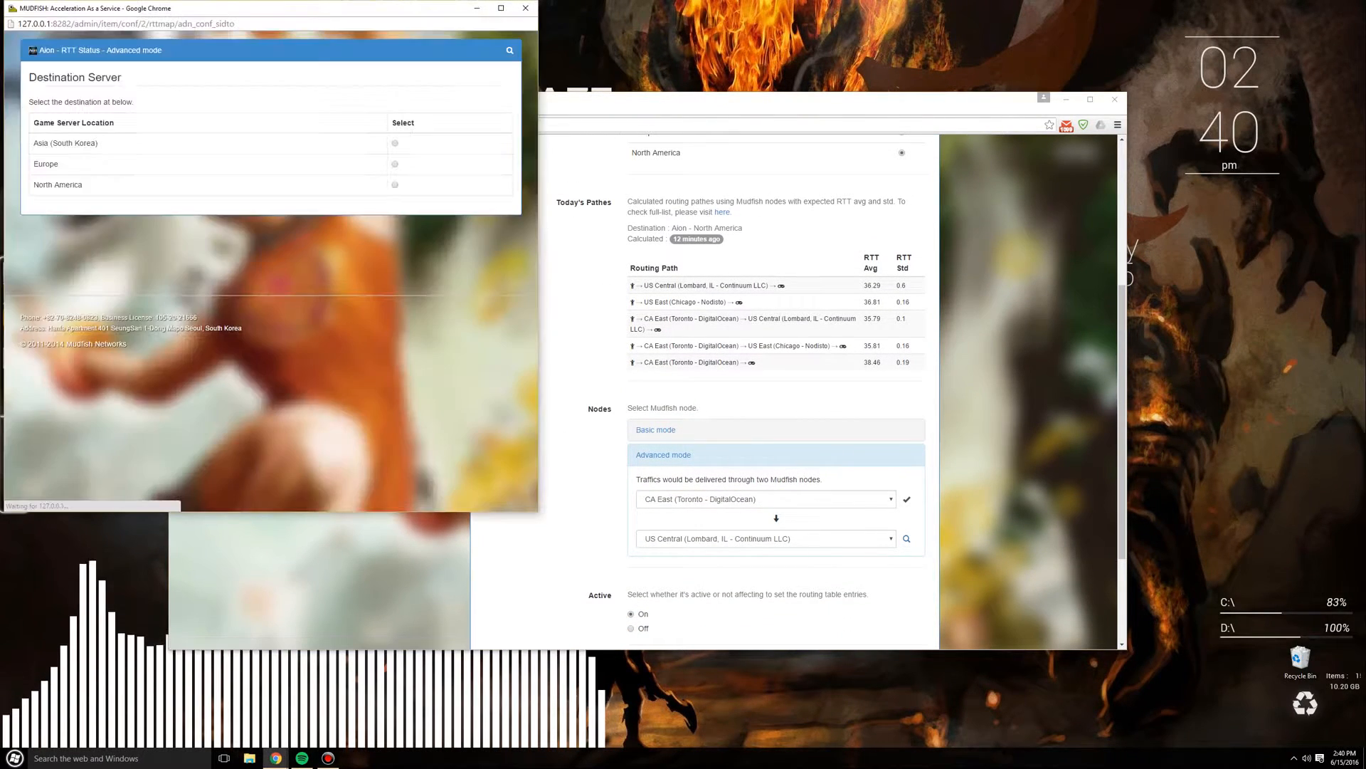
Refresh RTT measurements and reload North America shortest-path results
{"action": "left_click", "coordinate": [394, 185]}
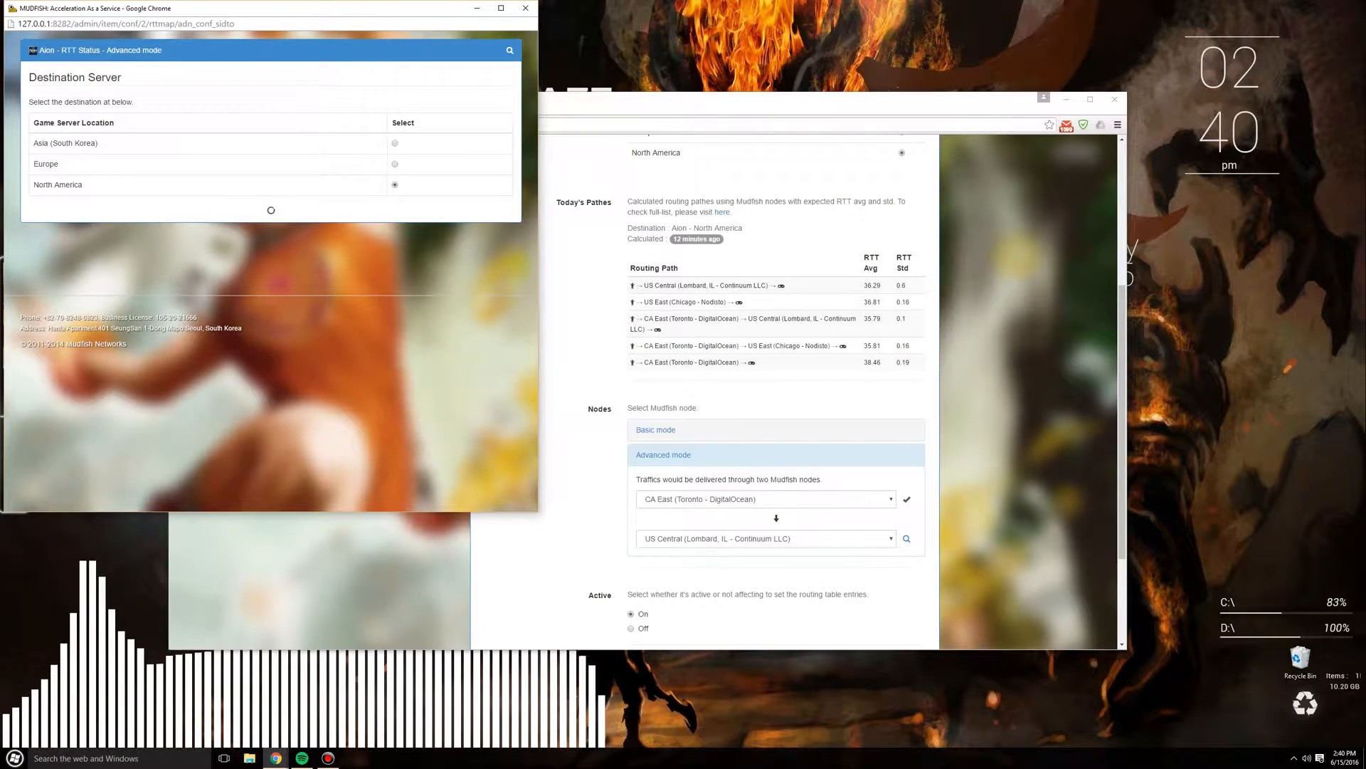
{"action": "left_click", "coordinate": [394, 184]}
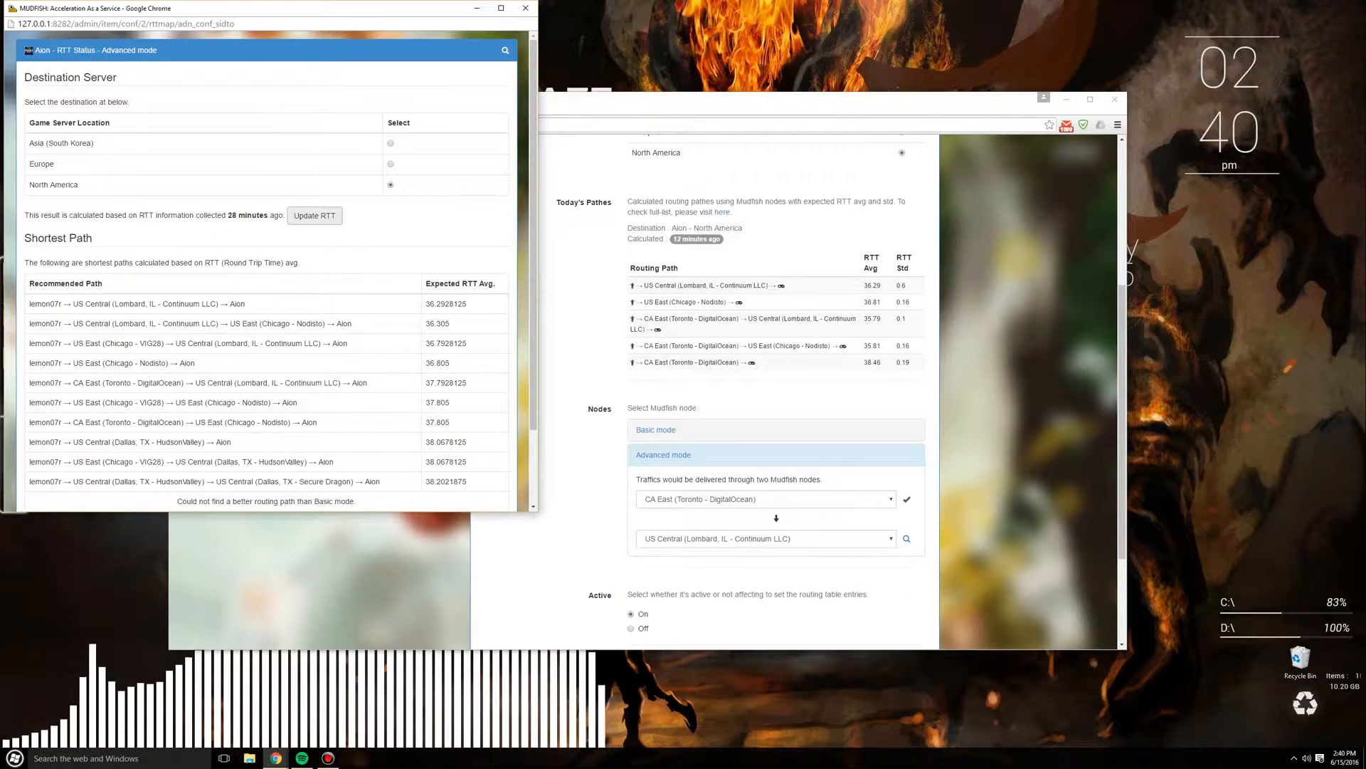
{"action": "left_click", "coordinate": [314, 215]}
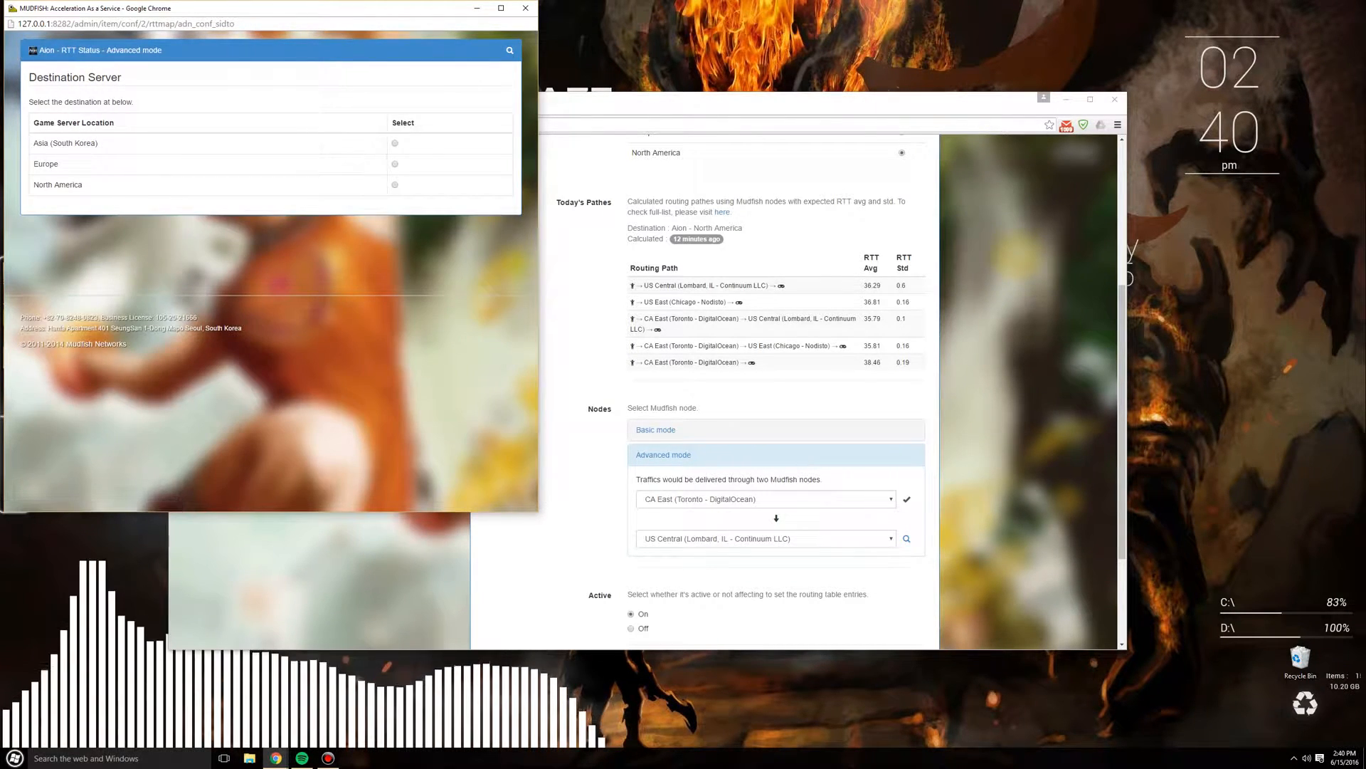
{"action": "left_click", "coordinate": [393, 184]}
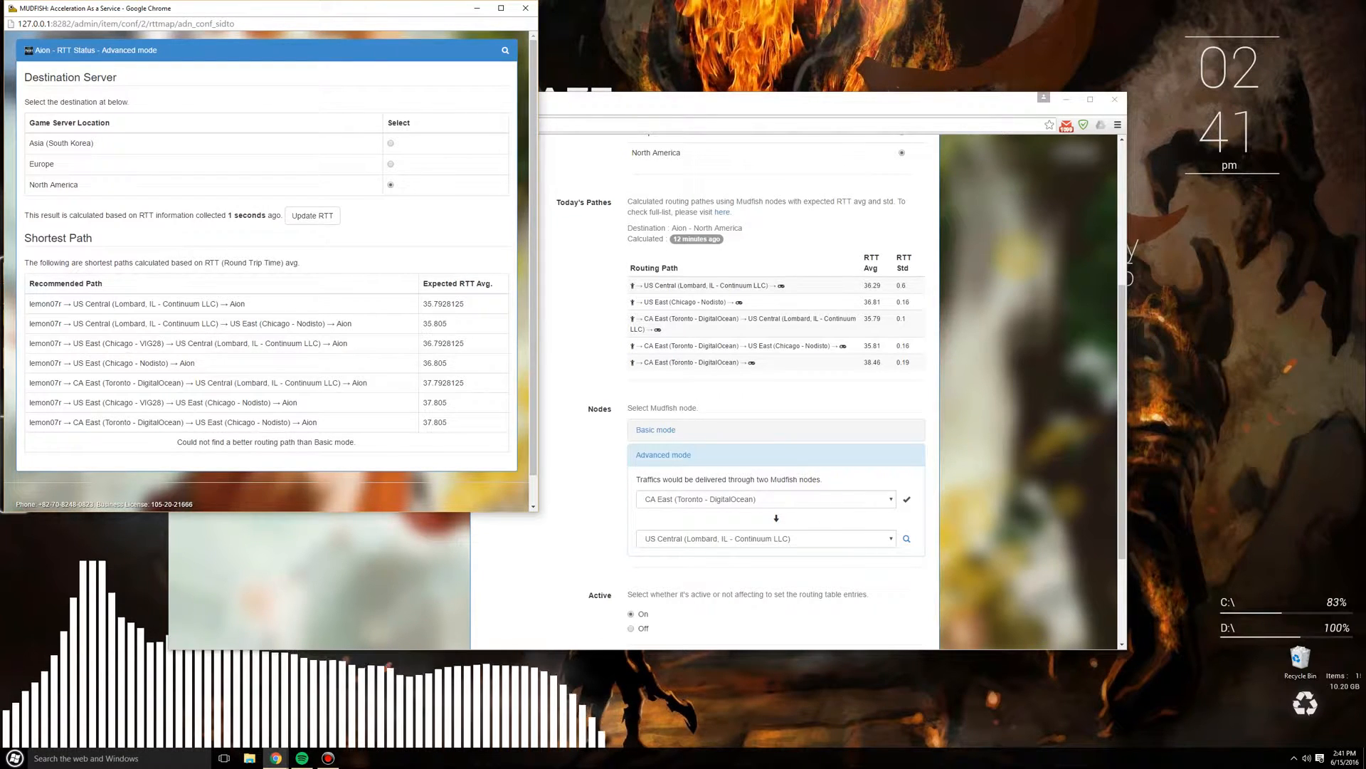
Switch the Aion item's routing to single-node Basic mode
{"action": "left_click", "coordinate": [656, 429]}
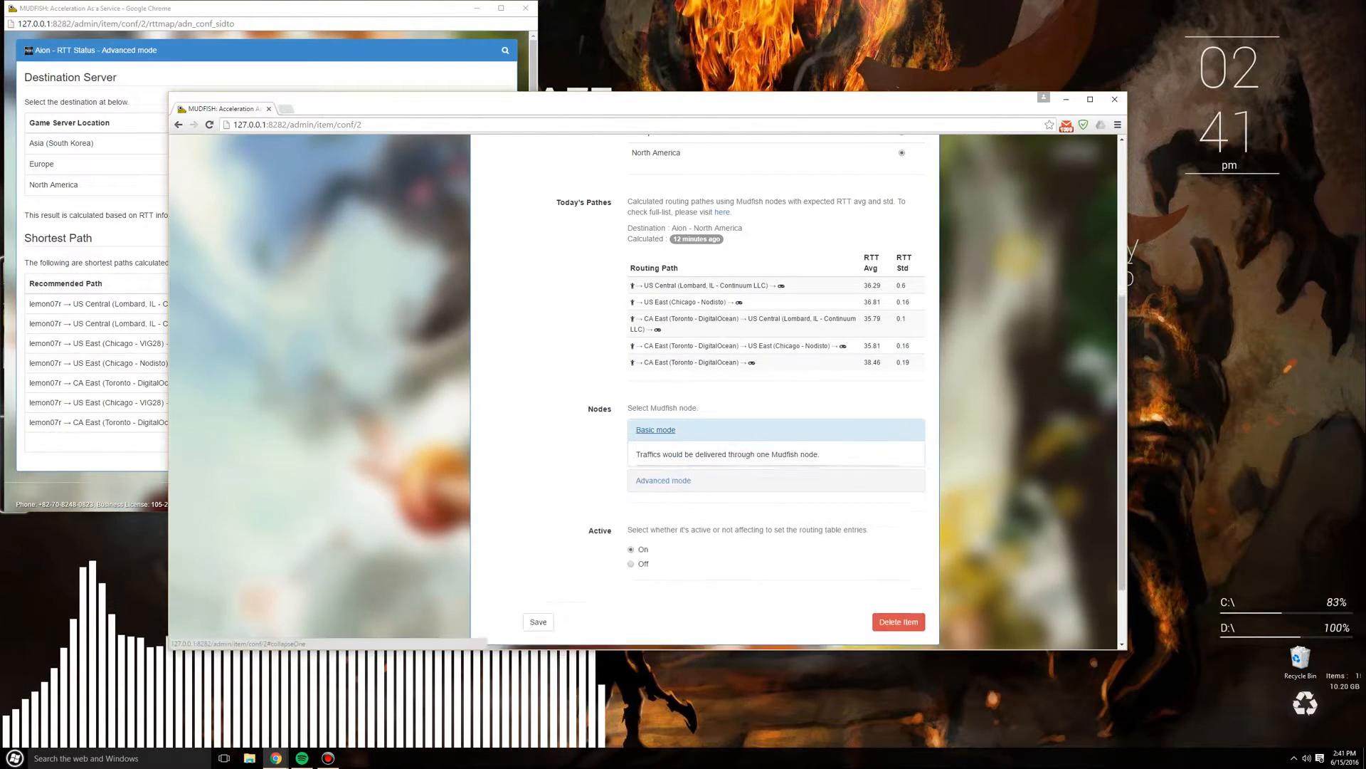
Choose US Central (Lombard, IL - Continuum LLC) from the Basic mode node list
{"action": "left_click", "coordinate": [765, 473]}
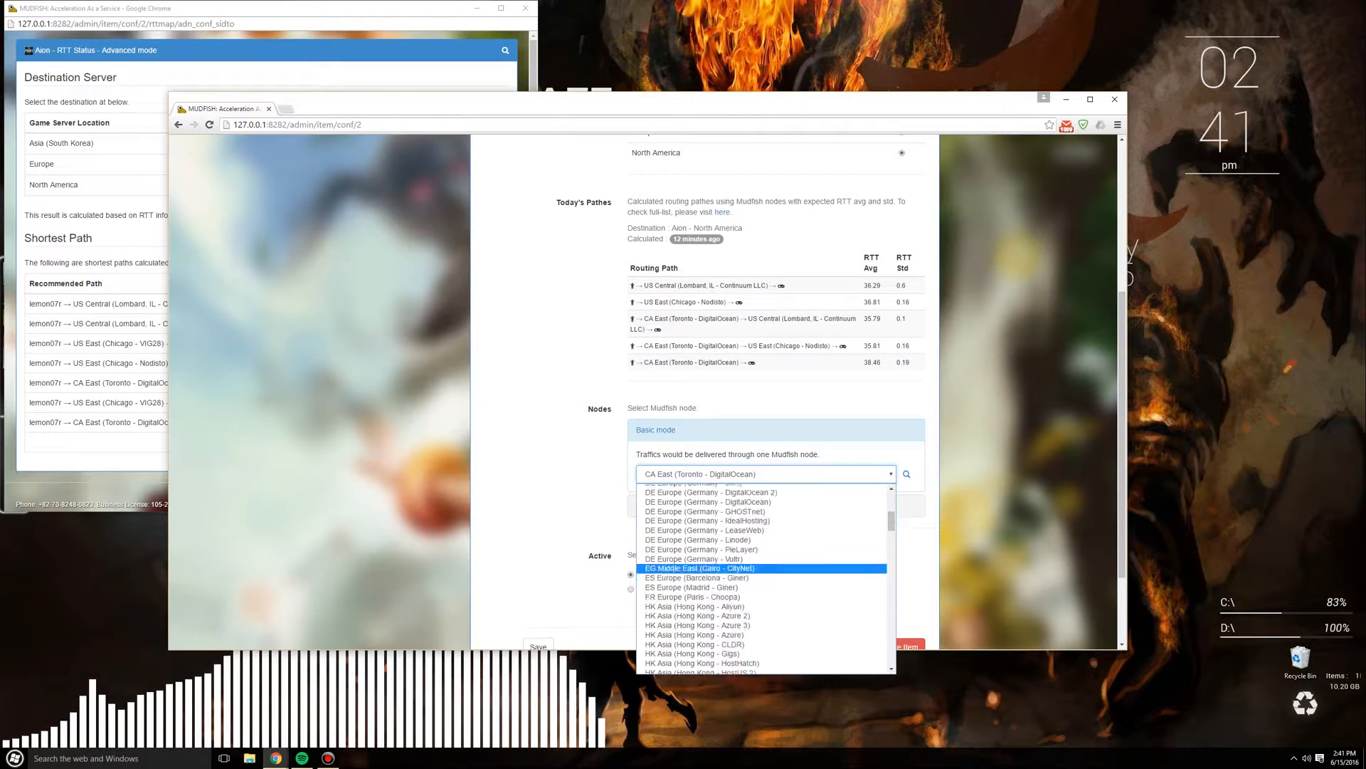
{"action": "scroll", "scroll_direction": "down", "scroll_amount": 3}
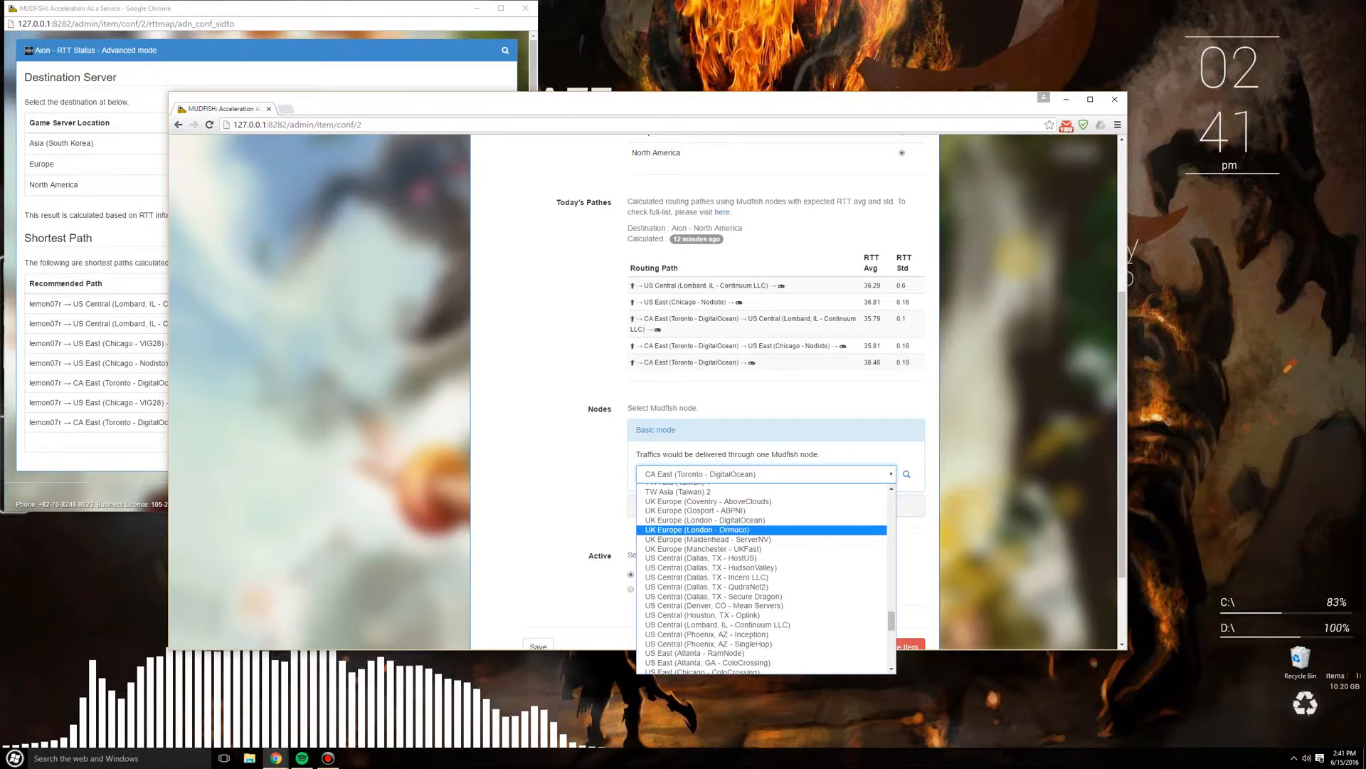
{"action": "left_click", "coordinate": [718, 625]}
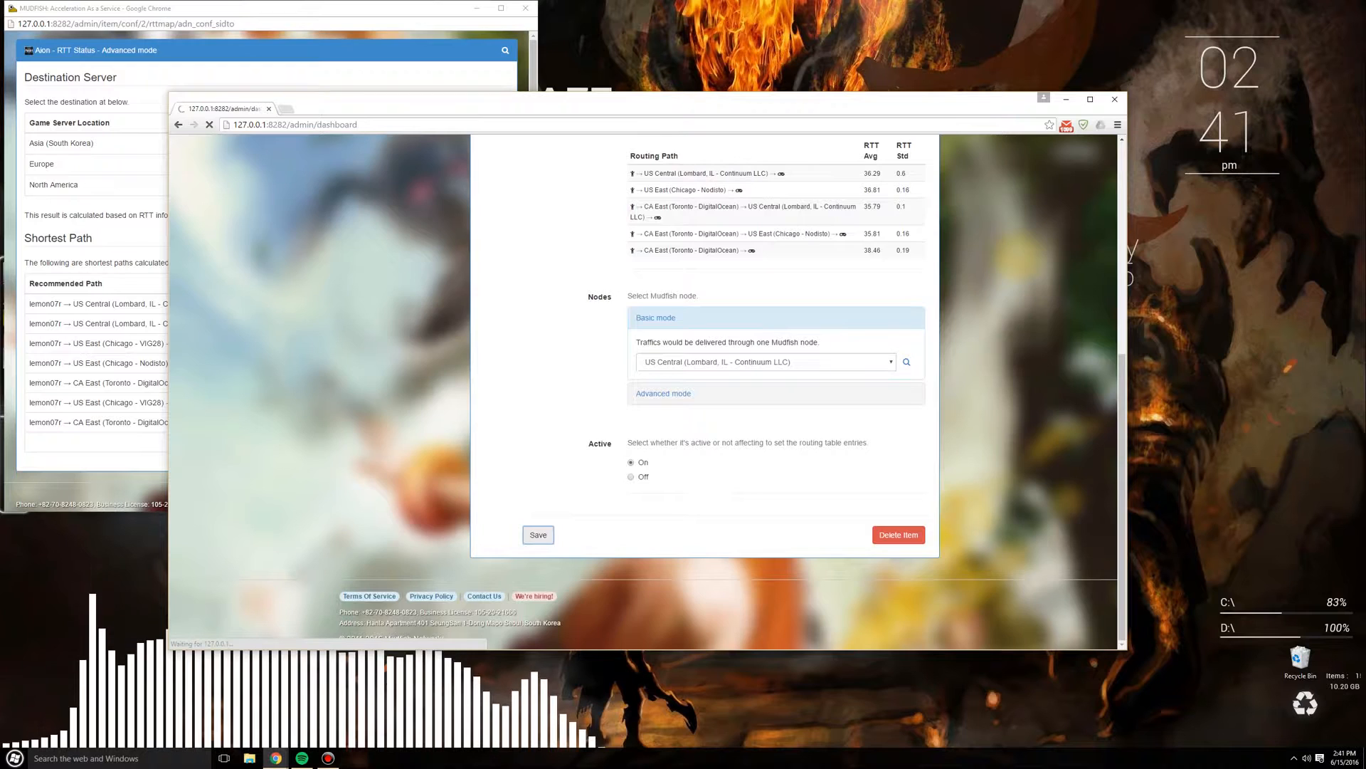
Save the Aion item's Basic mode setup with the Lombard node
{"action": "left_click", "coordinate": [538, 535]}
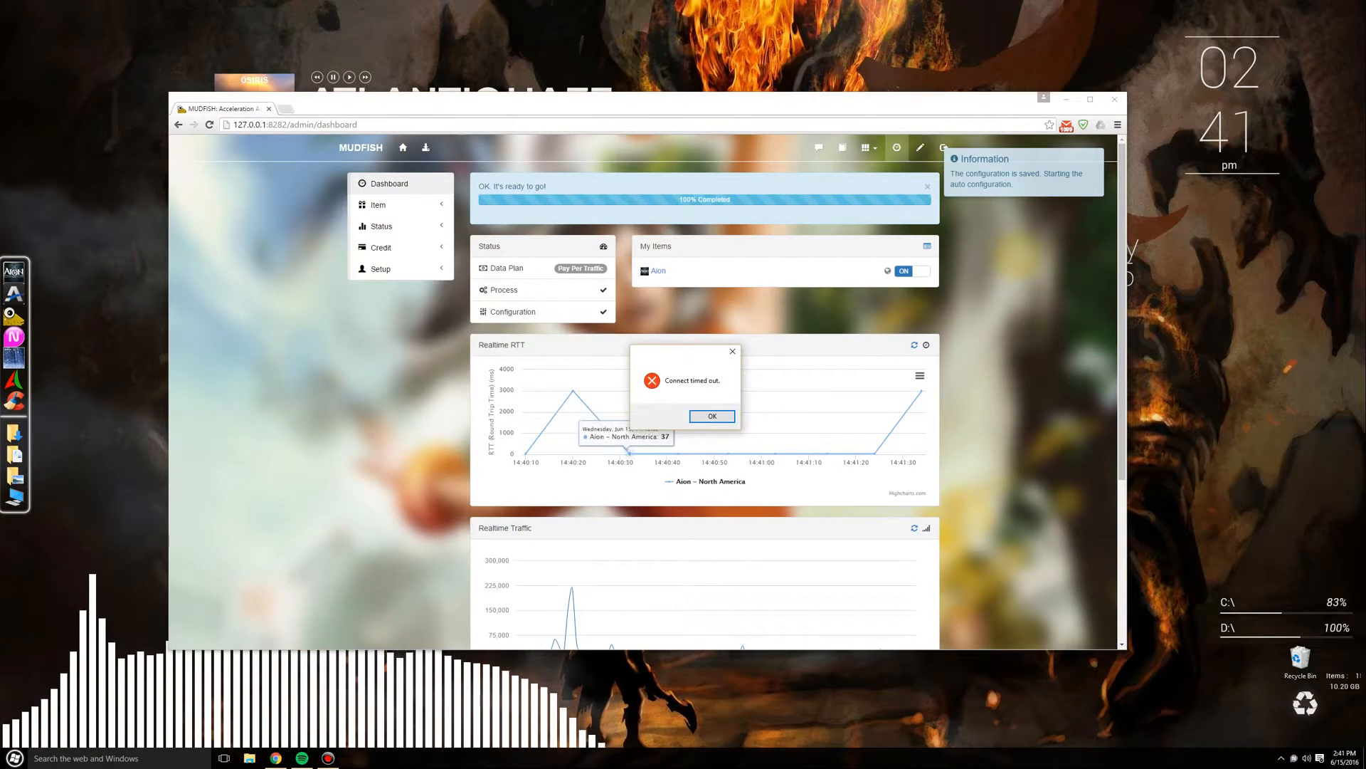
Dismiss the 'Connect timed out' error and close the floating popup over the chart
{"action": "left_click", "coordinate": [711, 416]}
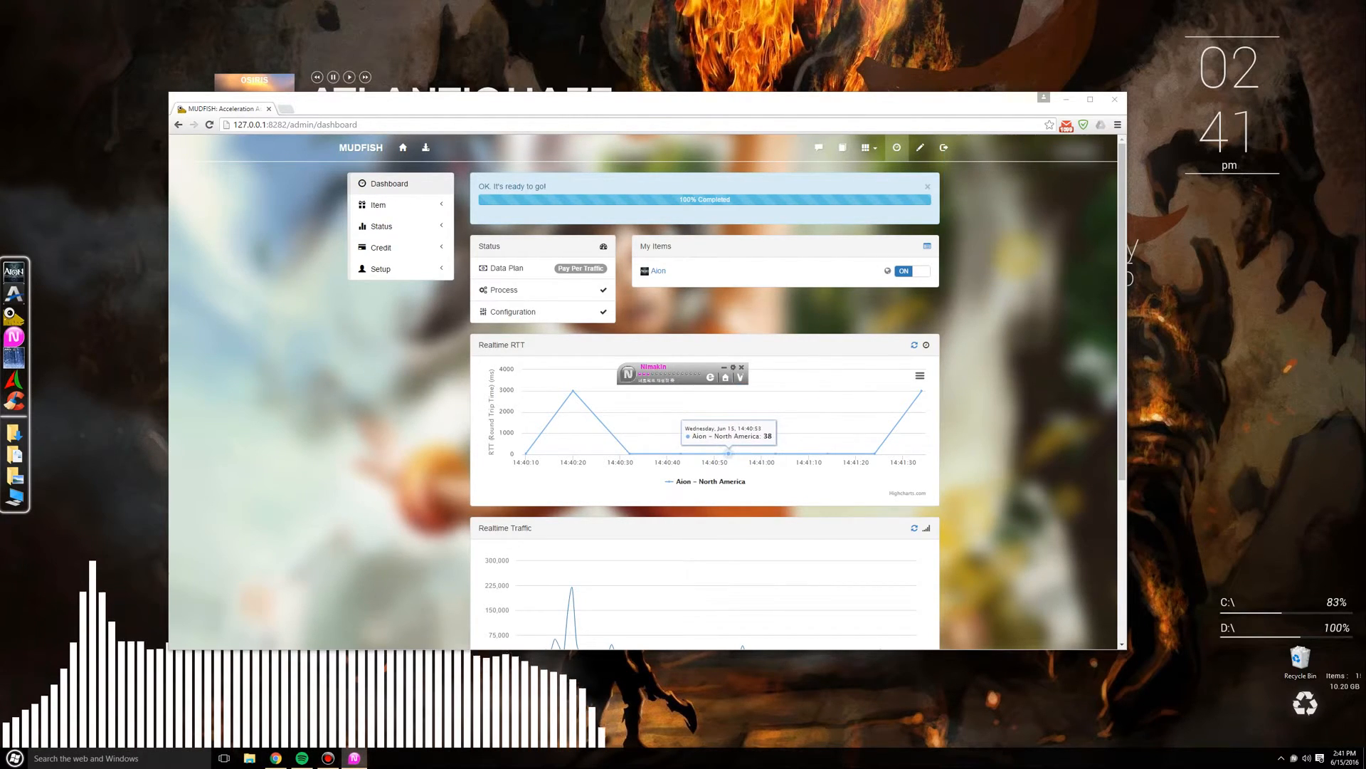
{"action": "left_click", "coordinate": [723, 366]}
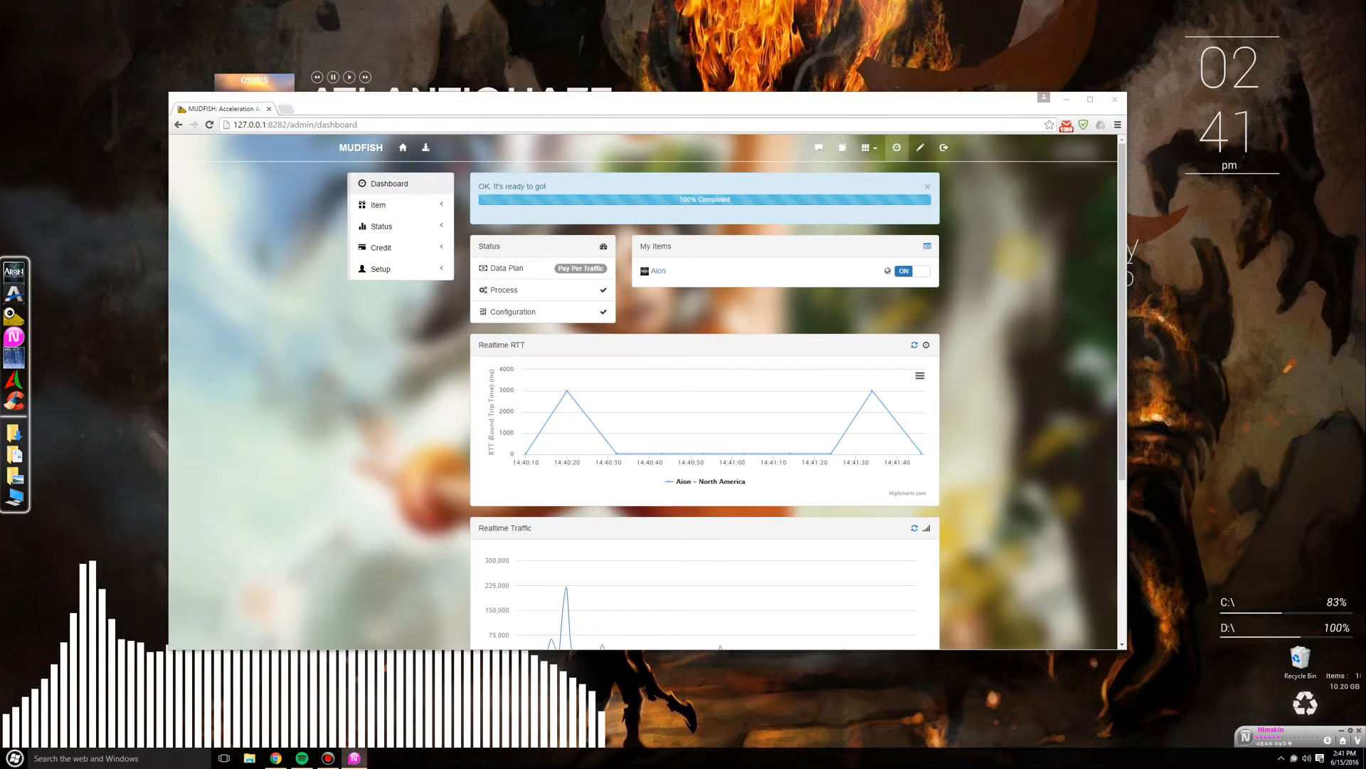
{"action": "mouse_move", "coordinate": [1066, 98]}
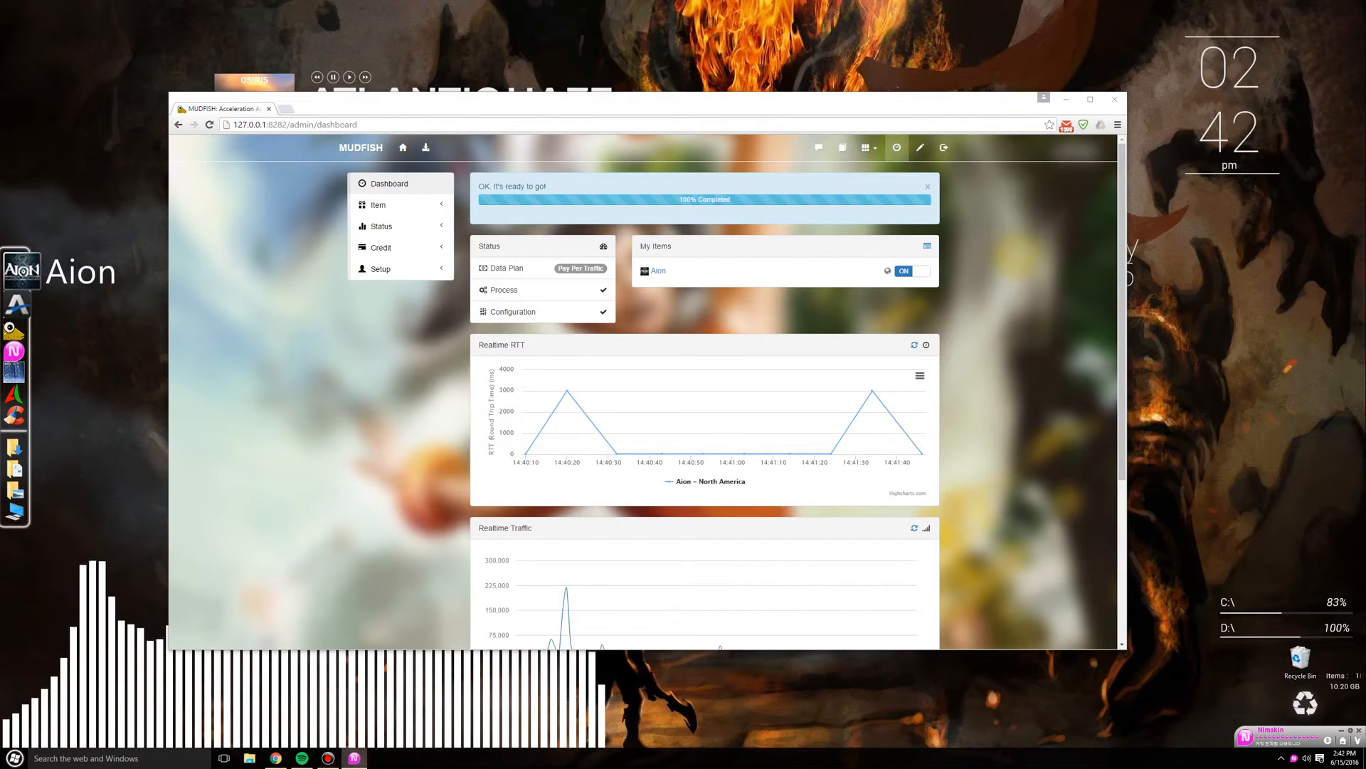
{"action": "mouse_move", "coordinate": [743, 452]}
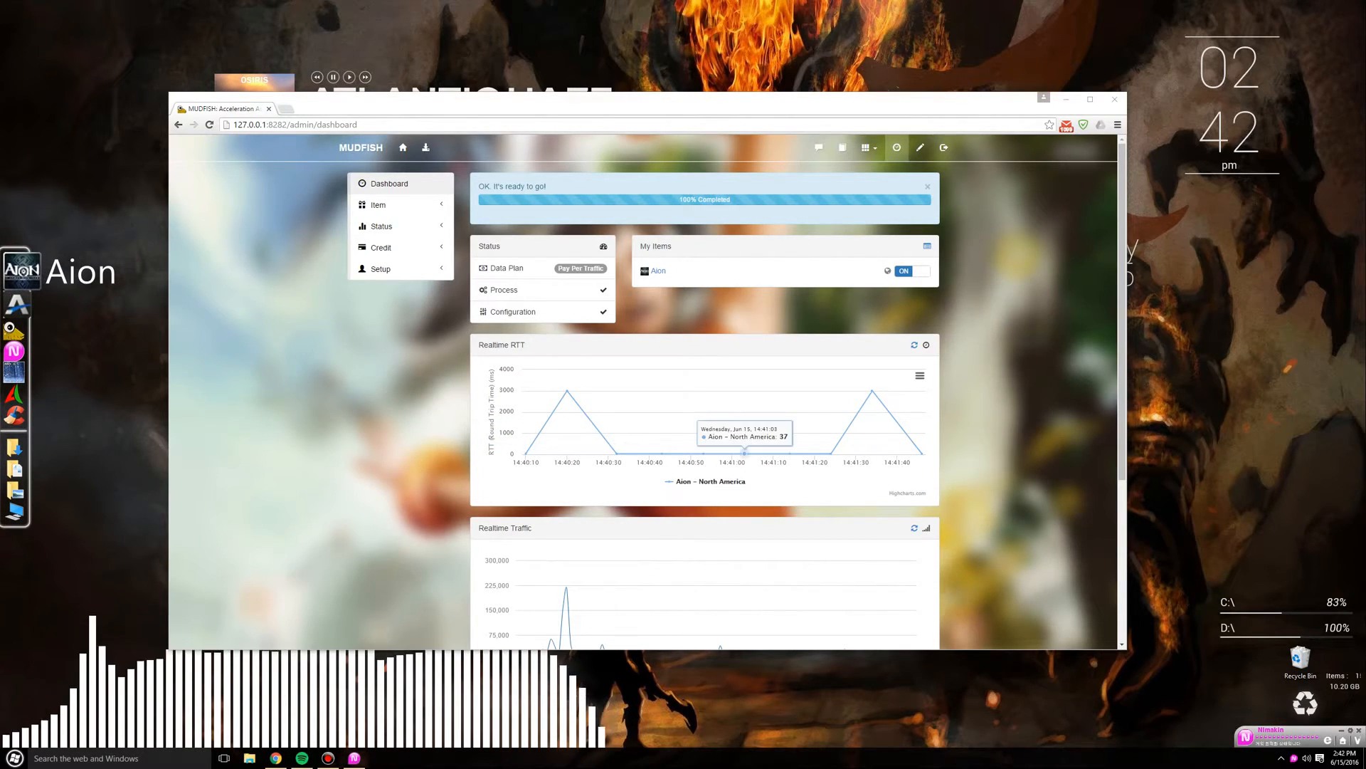